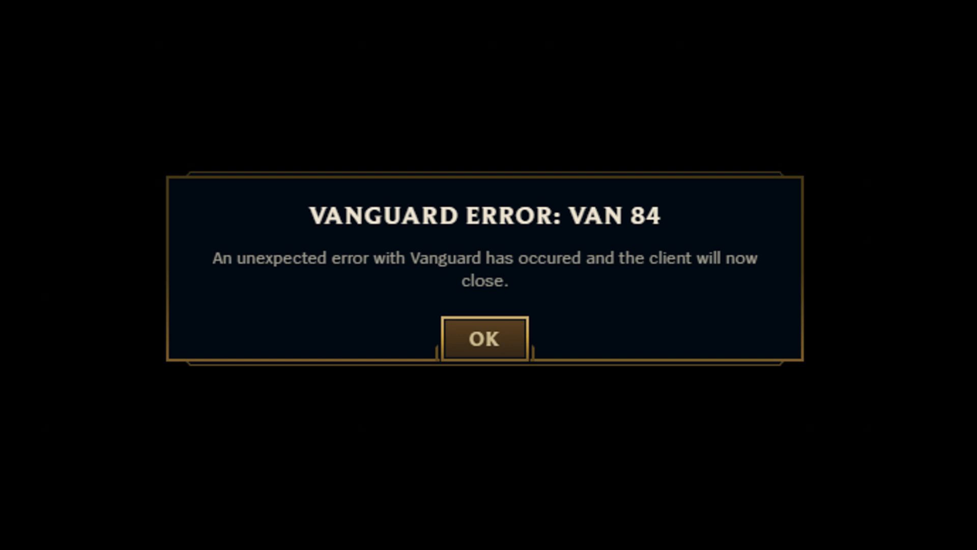
Step: Dismiss the VANGUARD ERROR: VAN 84 dialog, leaving the desktop visible
click(484, 338)
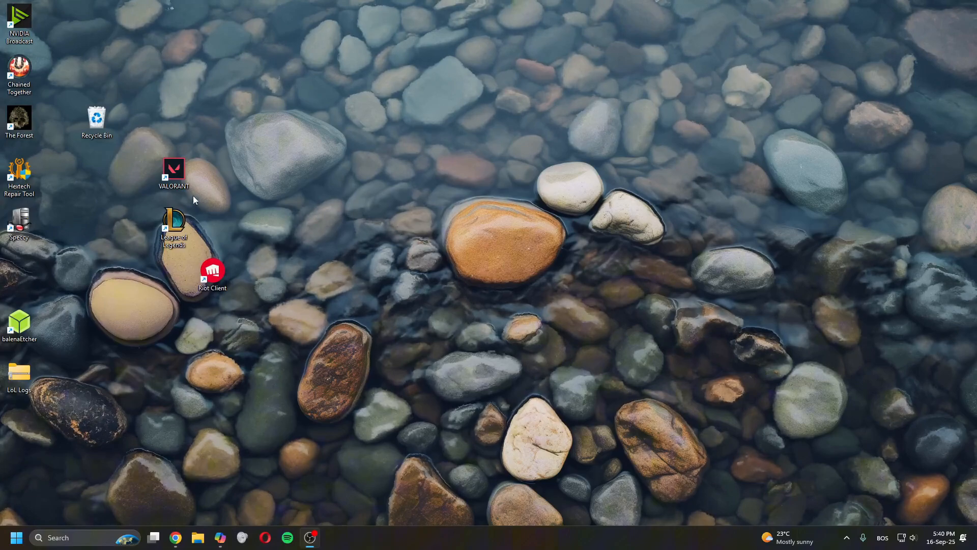
Step: Launch services.msc from Run so the Services console lists vgc
click(17, 538)
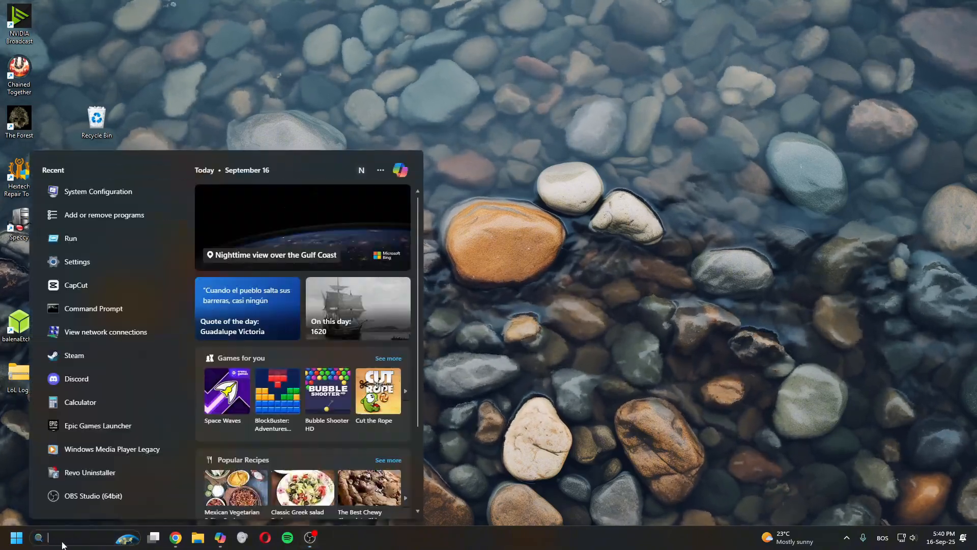
text(services.msc)
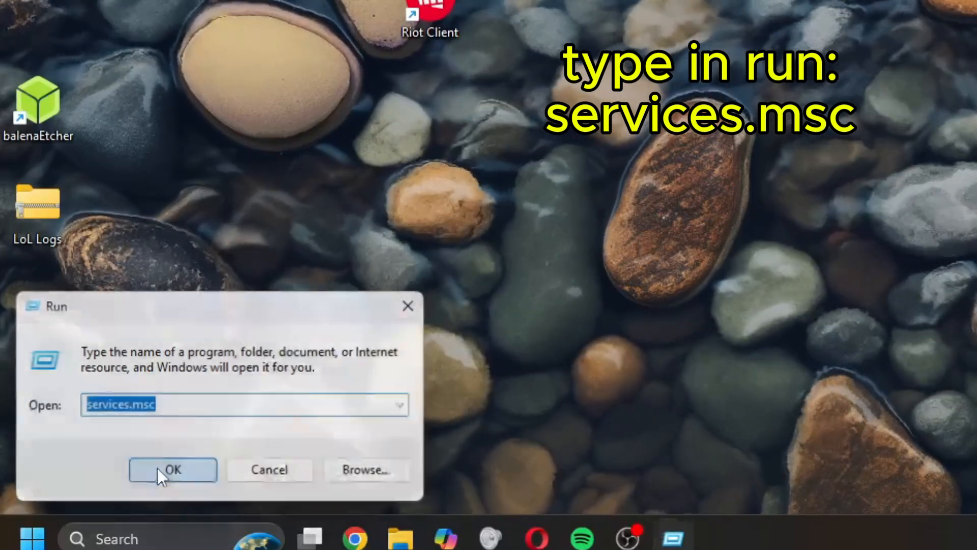
click(174, 470)
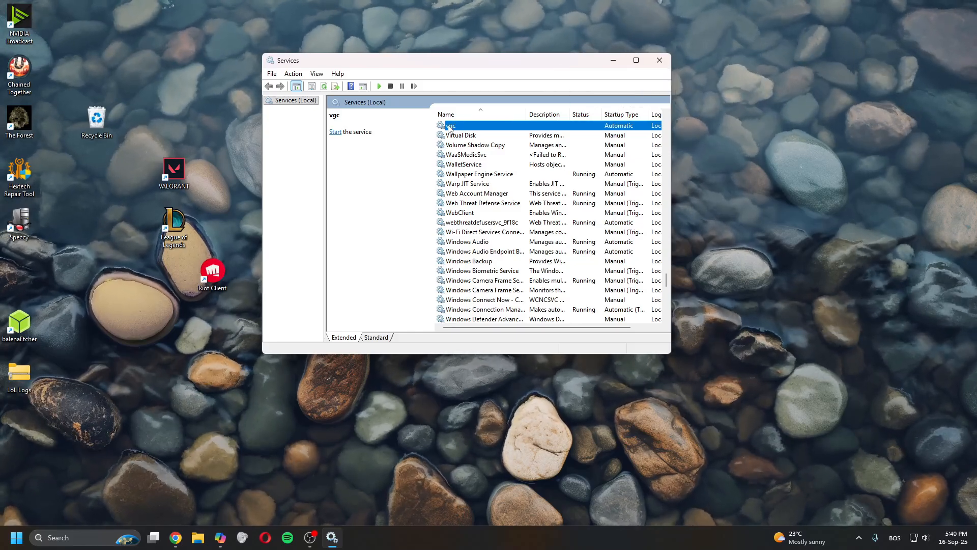
Step: Set the vgc service's startup type to Automatic in its properties
double_click(450, 125)
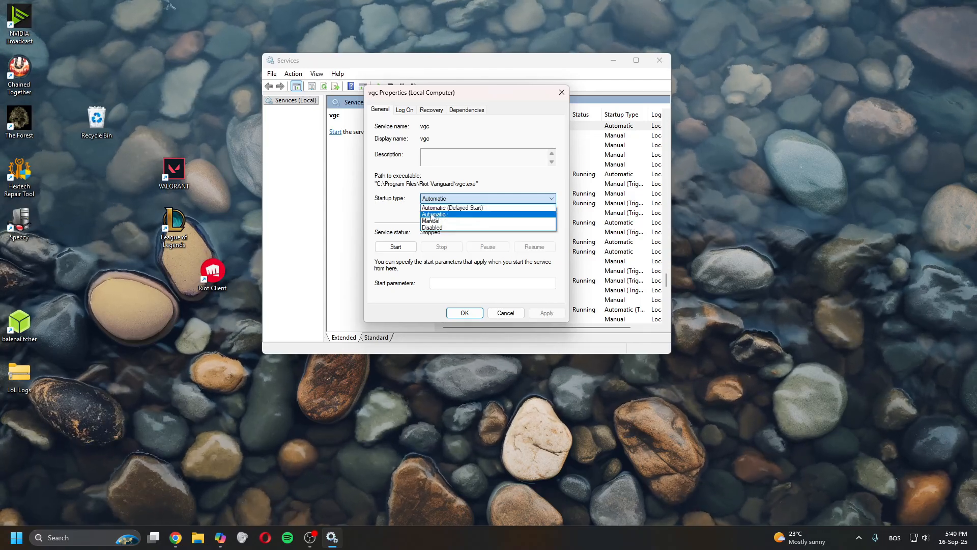
click(434, 214)
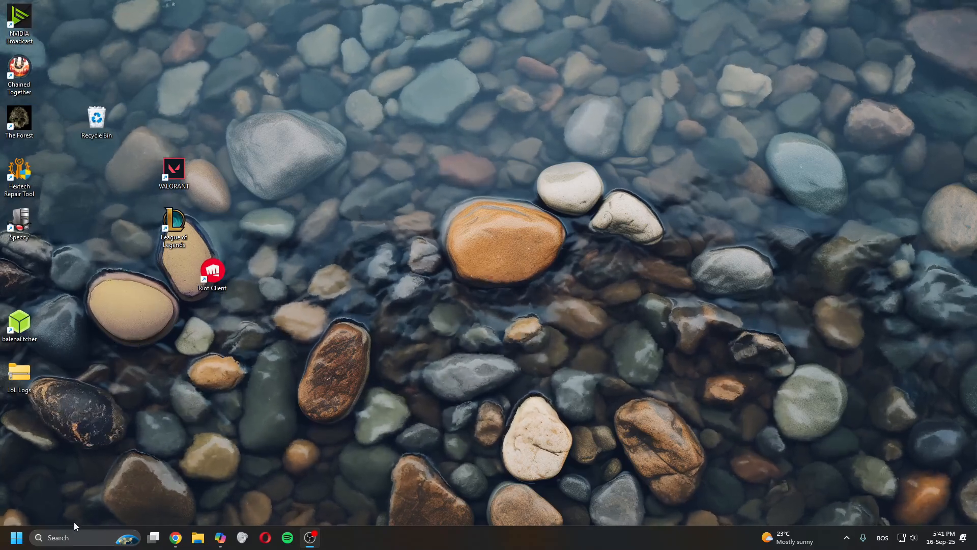
Step: Search the installed apps list for 'ri' to find Riot Vanguard for removal
click(15, 538)
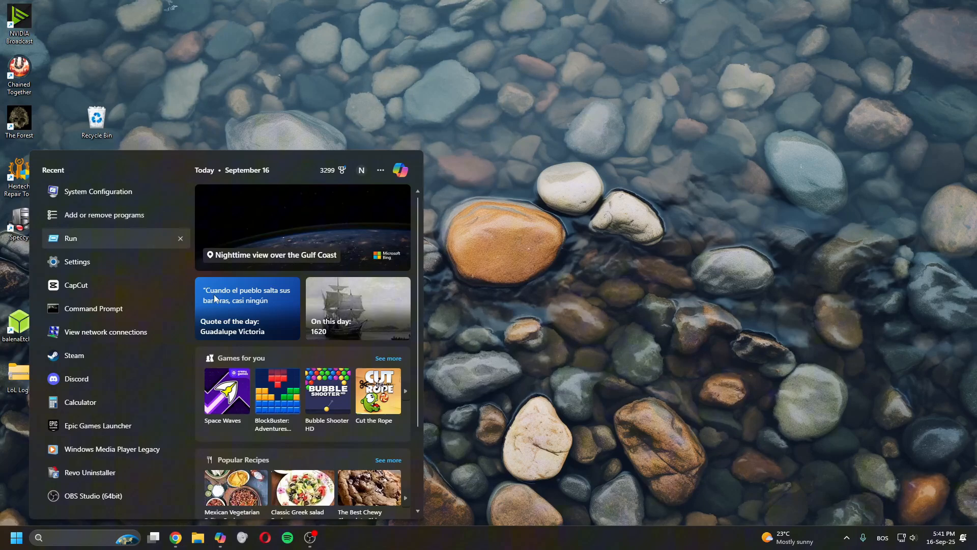
click(103, 215)
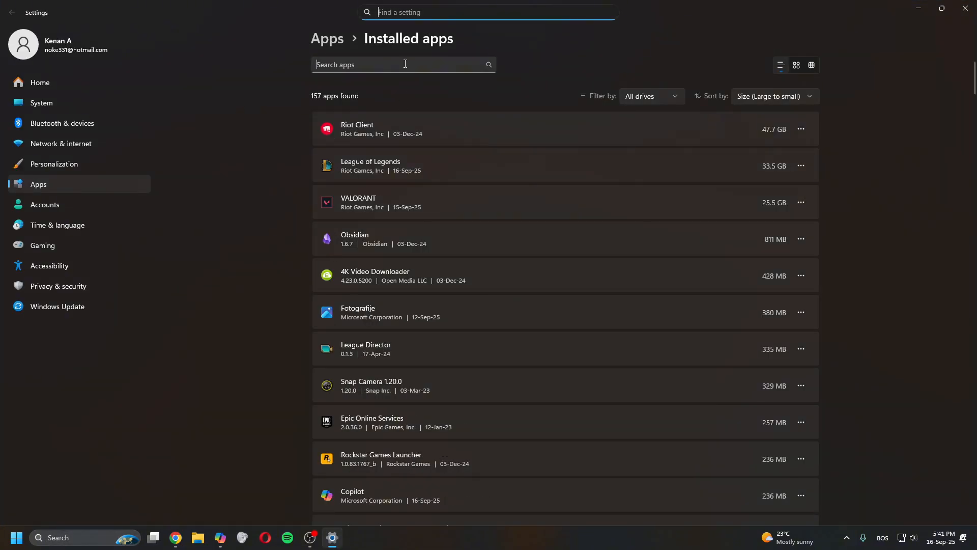
text(ri)
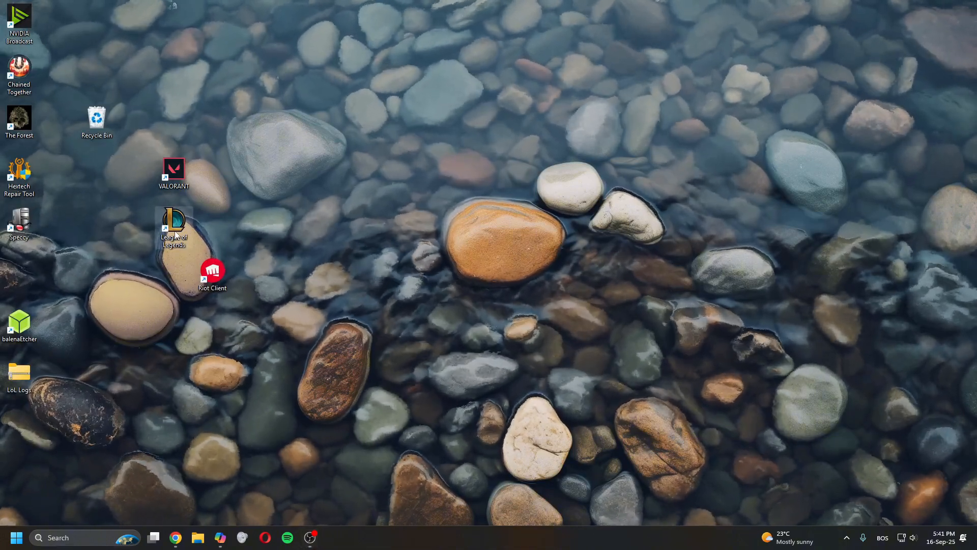
mouse_move(176, 224)
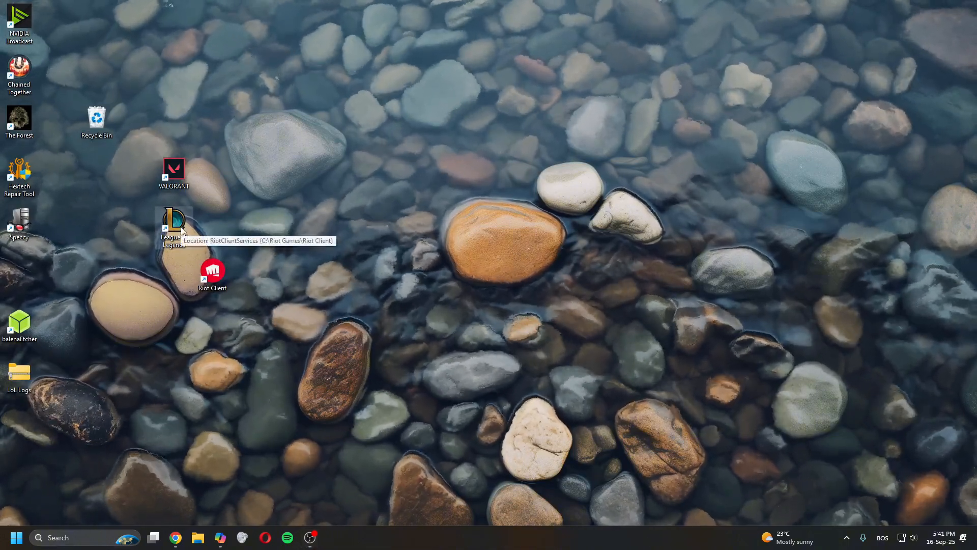
mouse_move(136, 303)
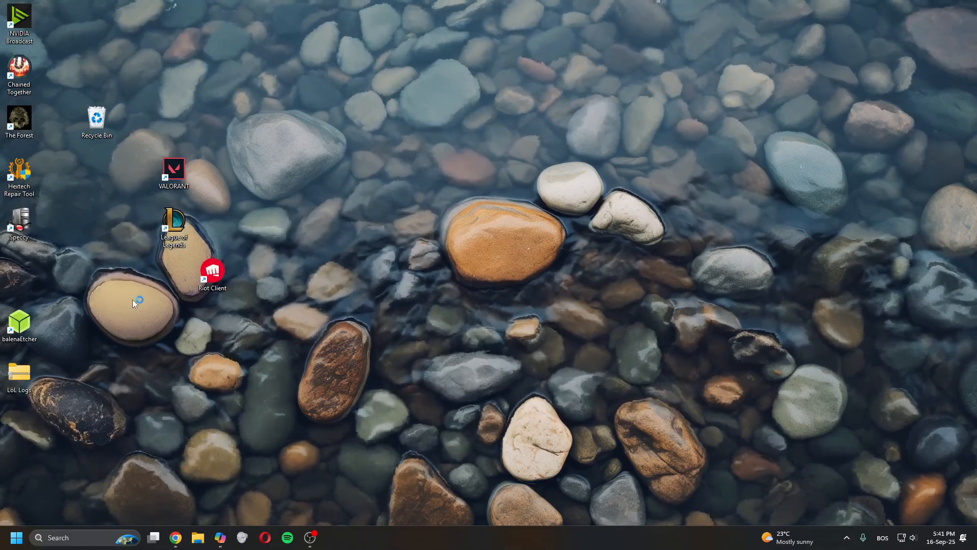
Step: Launch League of Legends from its desktop shortcut, confirm no VAN 84, then close Riot Client
double_click(174, 224)
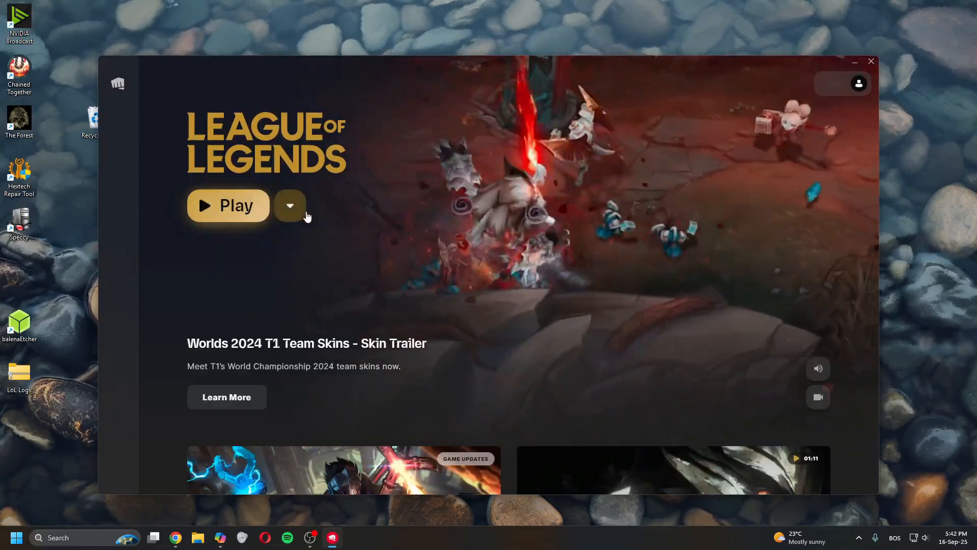
click(289, 205)
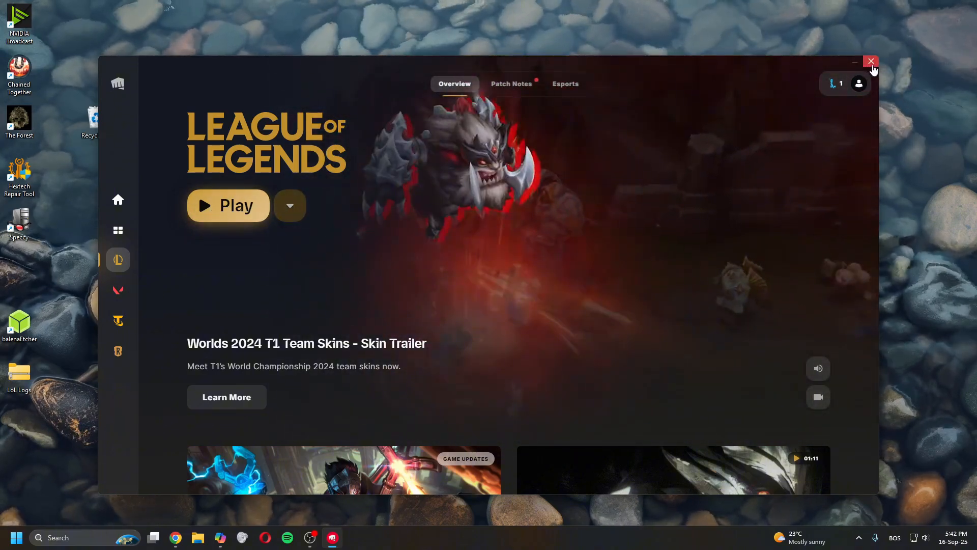
click(872, 62)
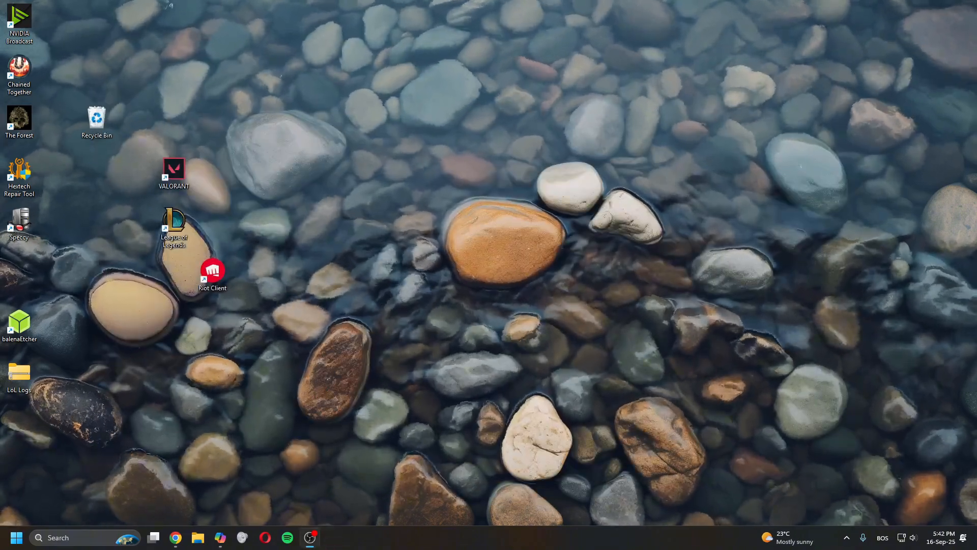